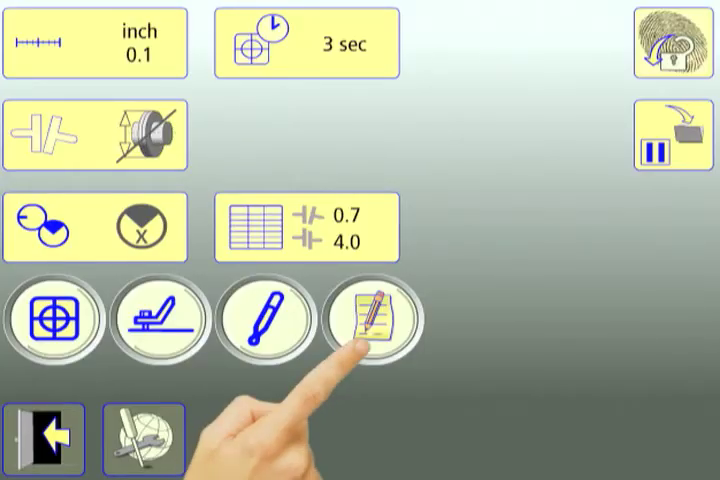
# - Open the measurement's Notes from the Settings screen
pyautogui.click(372, 318)
pyautogui.write('pipe hanger loose')
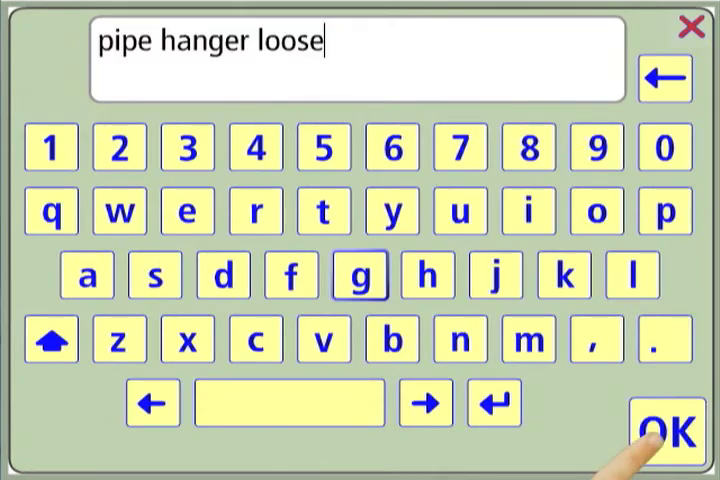
# - Confirm the note 'pipe hanger loose' with OK to save it
pyautogui.click(668, 430)
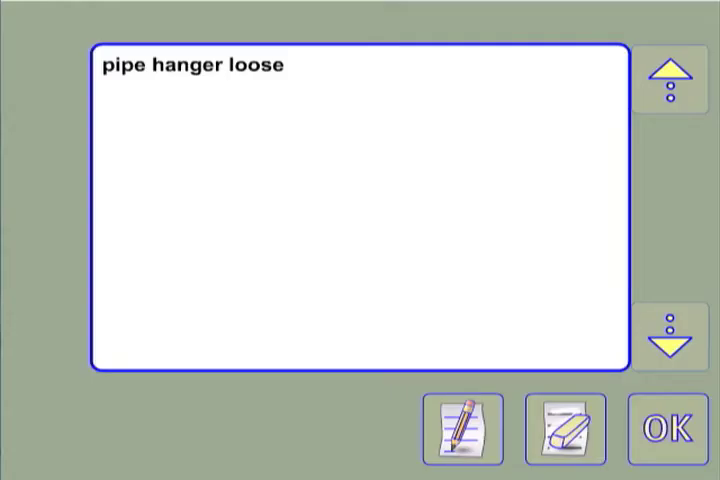